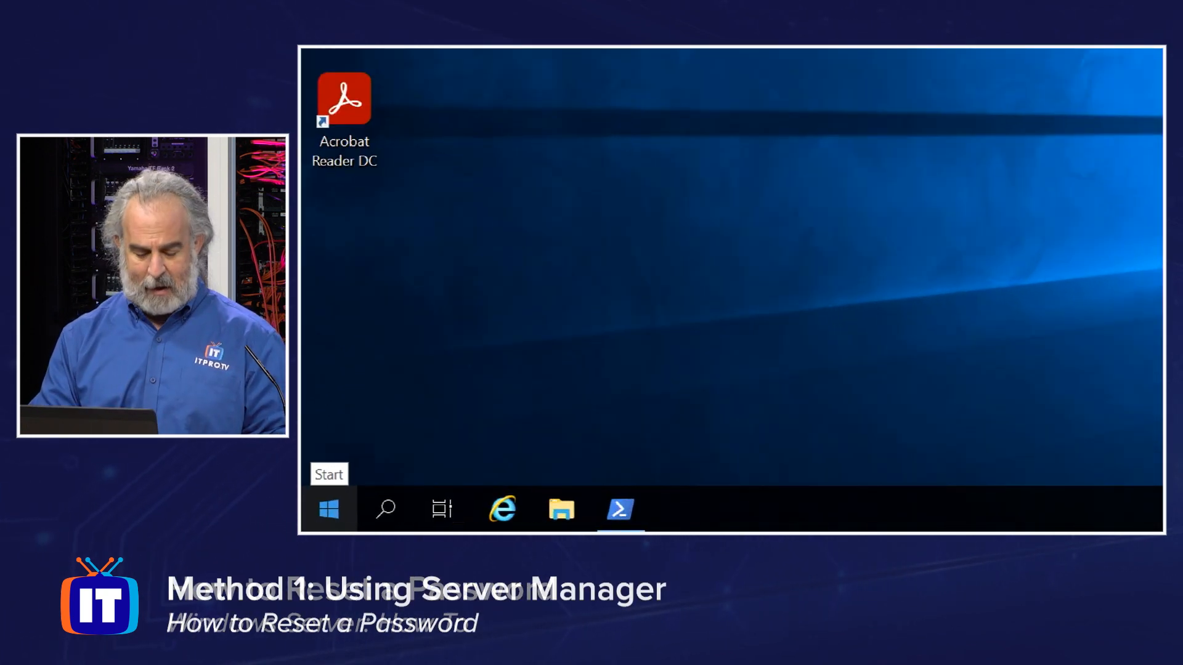
Open the Start menu and scroll up through the app list to Server Manager
left_click(327, 510)
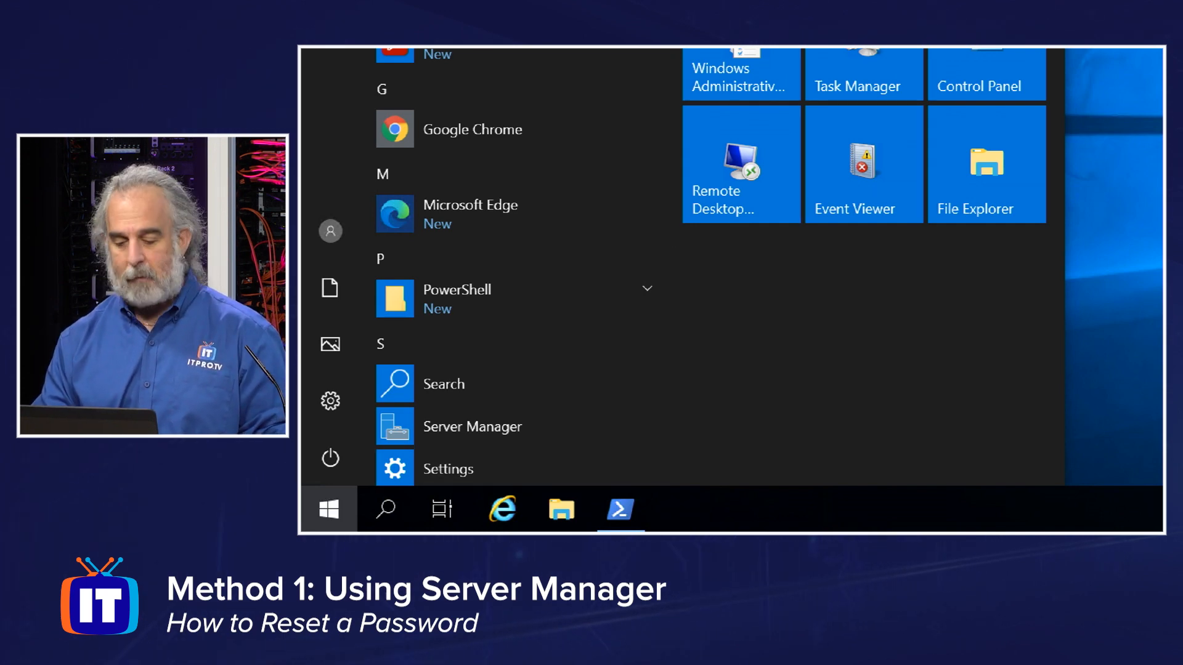
scroll("up", 3)
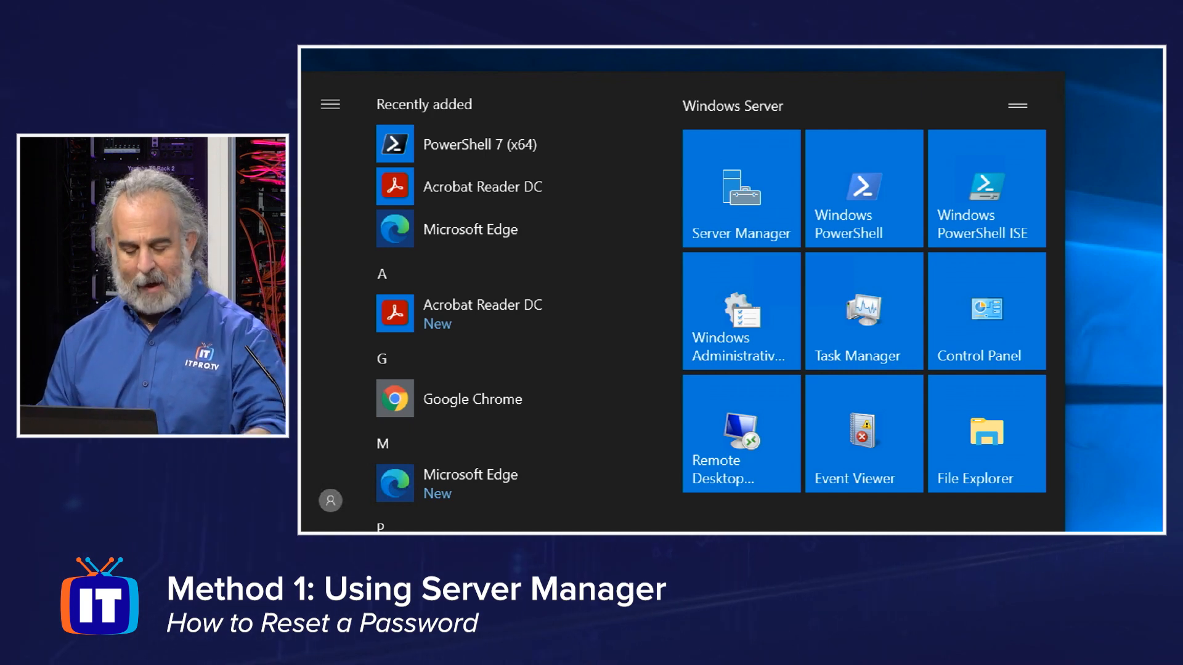
Launch Server Manager, close the Windows Admin Center notice, and show the Tools menu
left_click(740, 188)
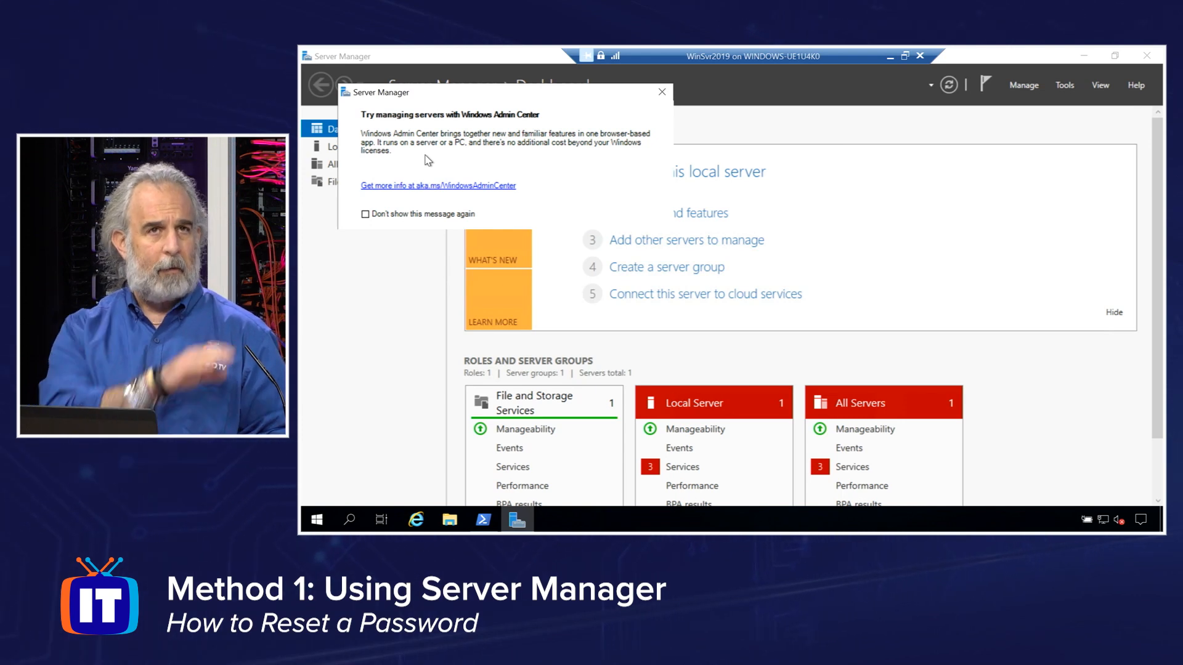
mouse_move(631, 130)
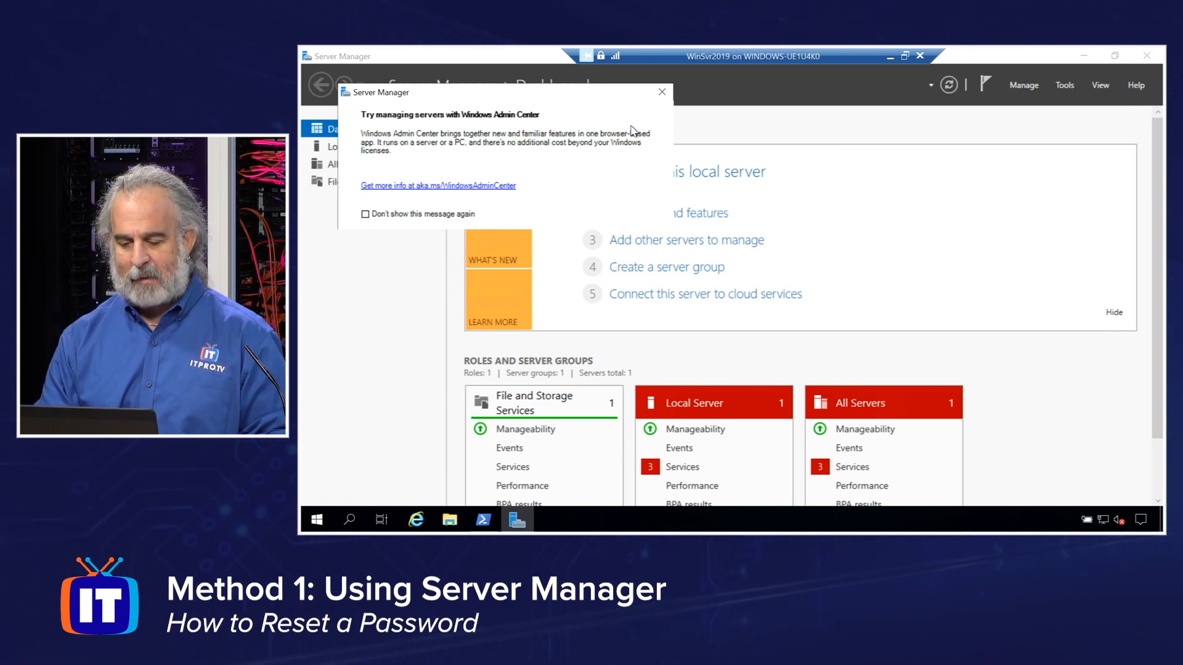
left_click(662, 91)
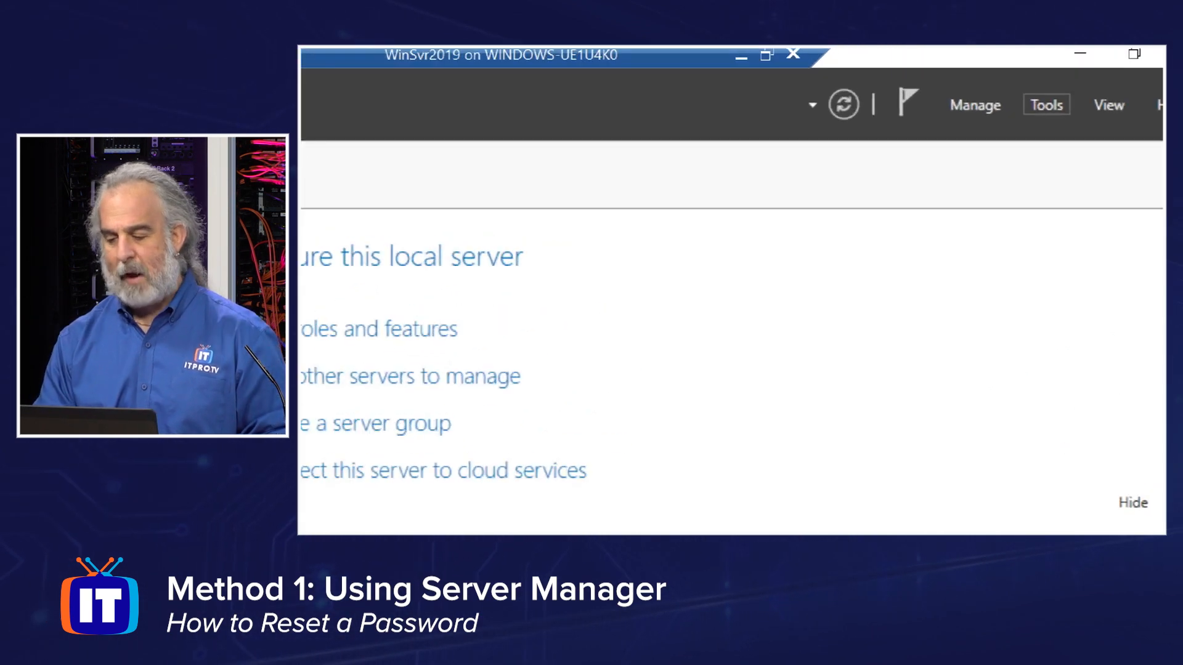
left_click(1046, 104)
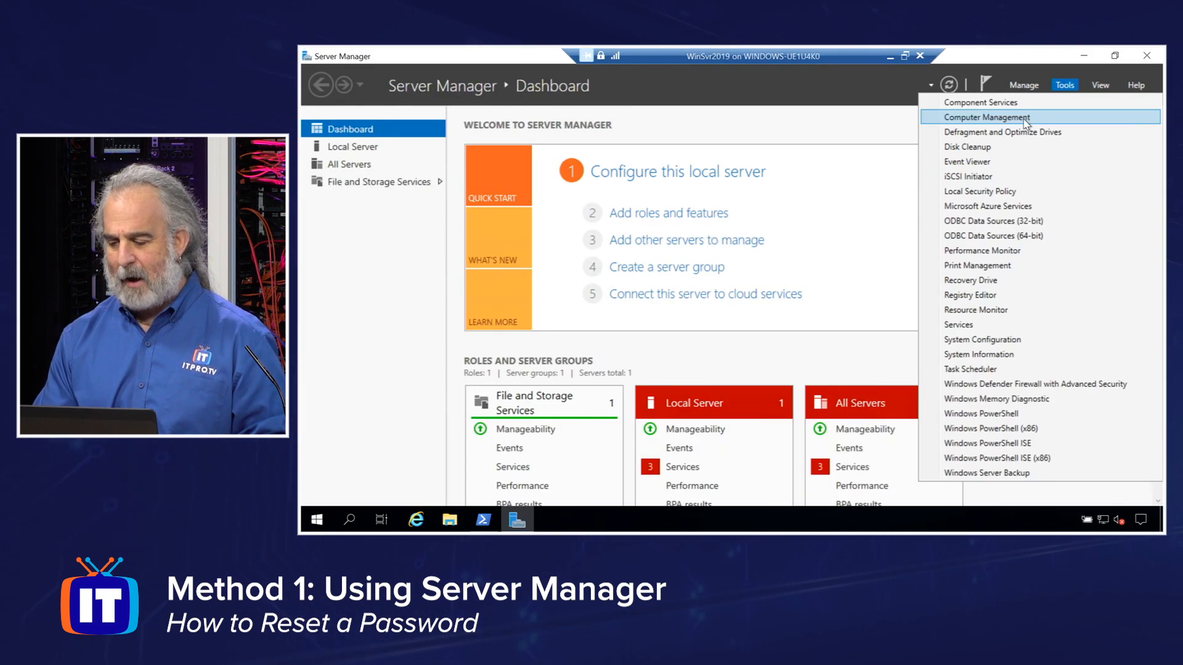
Launch Computer Management and show the Users folder under Local Users and Groups
left_click(984, 117)
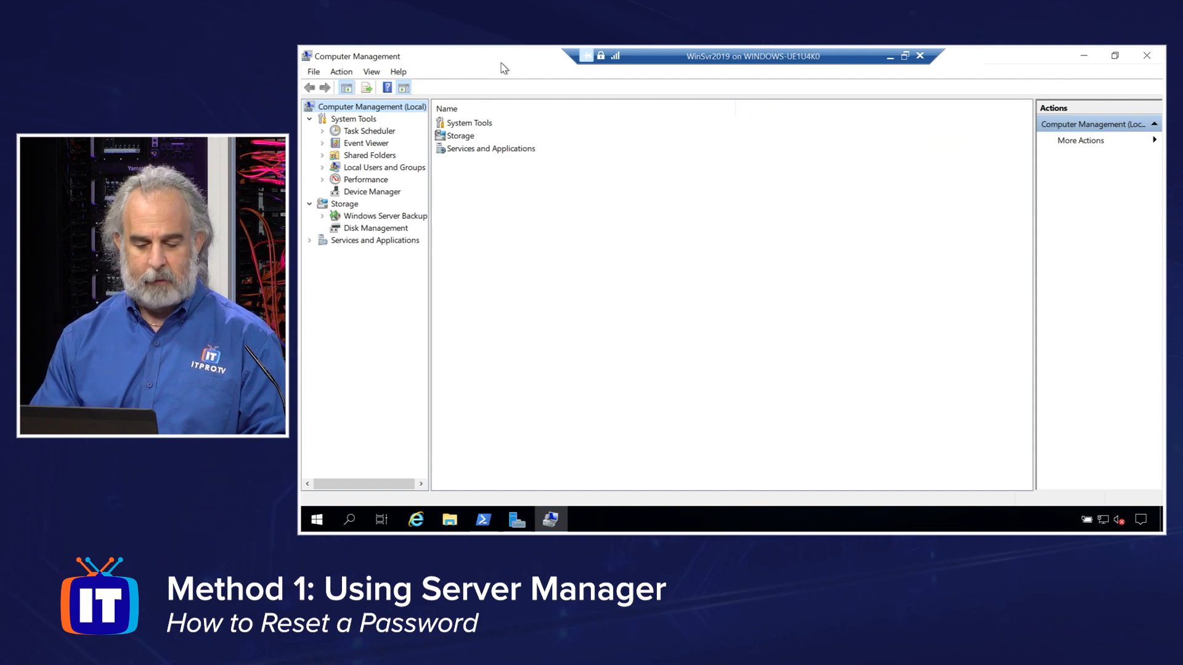
mouse_move(428, 188)
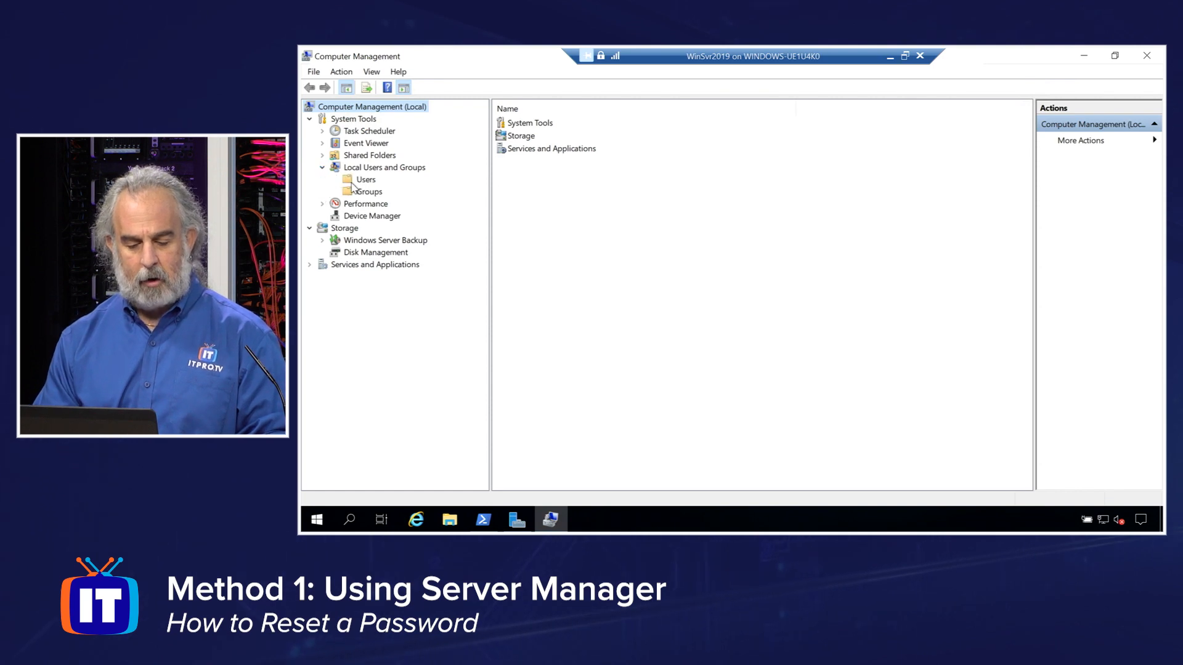
left_click(366, 179)
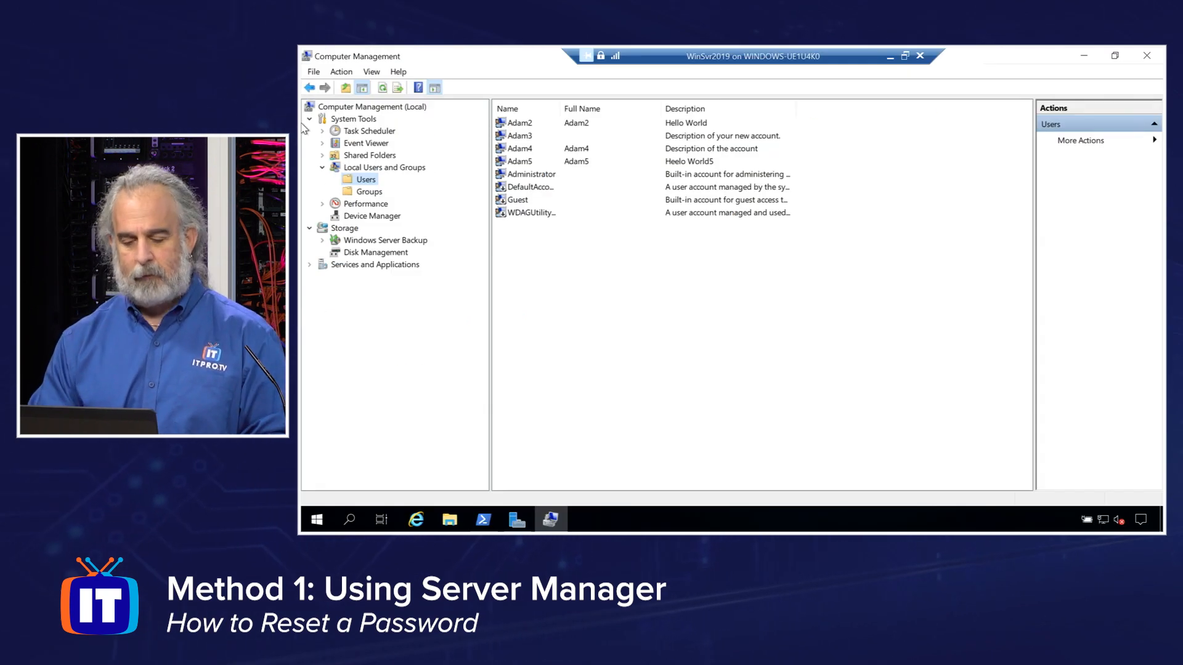
Select Adam2, browse its context options, then show More Actions in the Actions pane
left_click(519, 122)
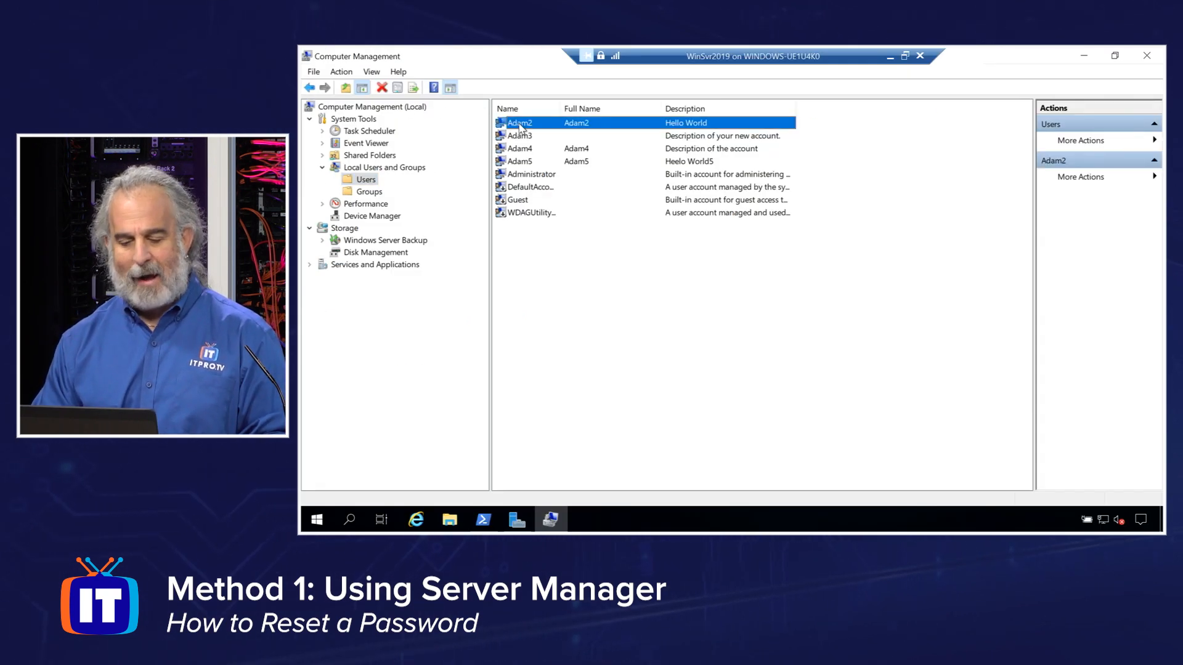
right_click(519, 122)
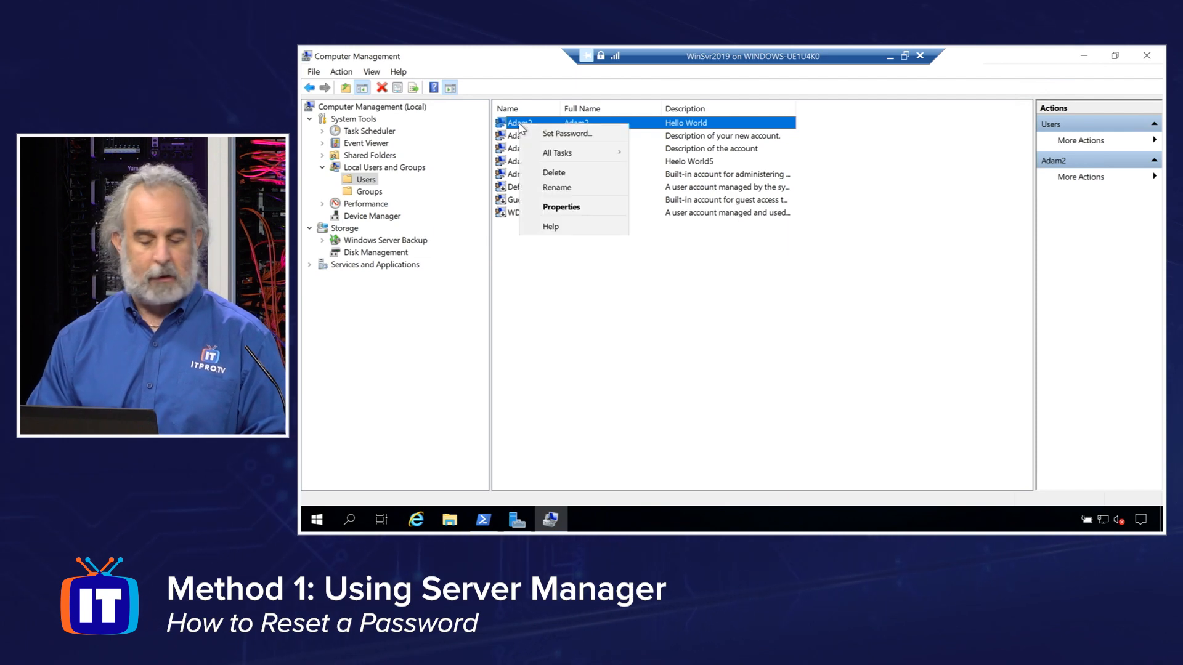
mouse_move(567, 134)
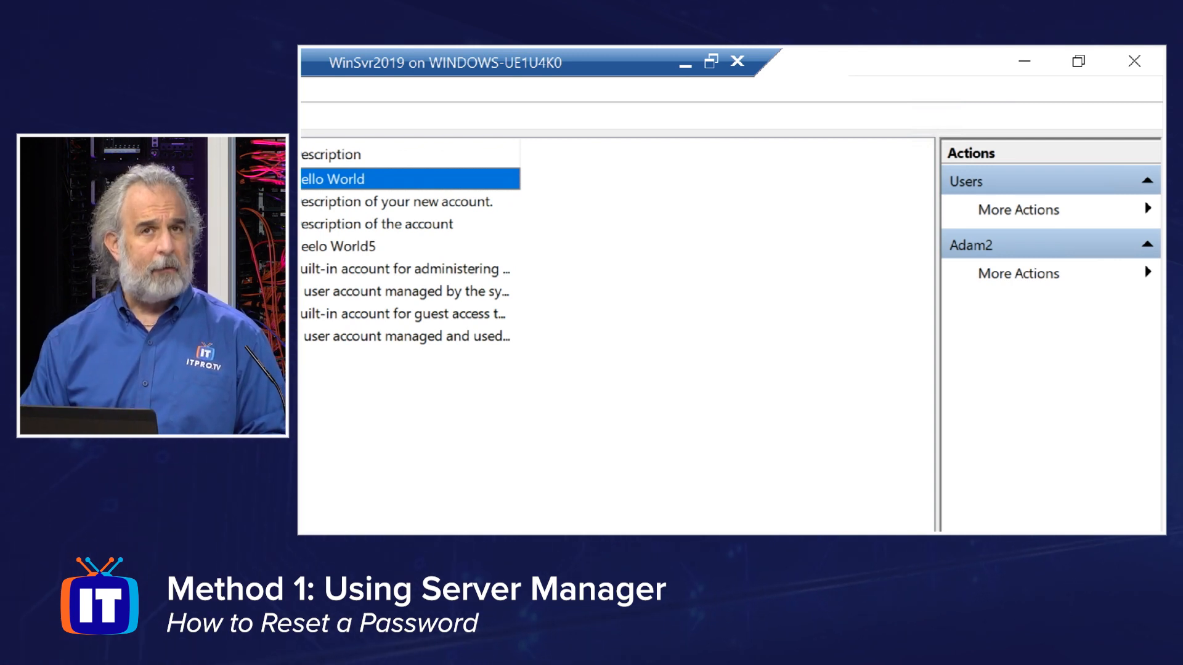
right_click(521, 122)
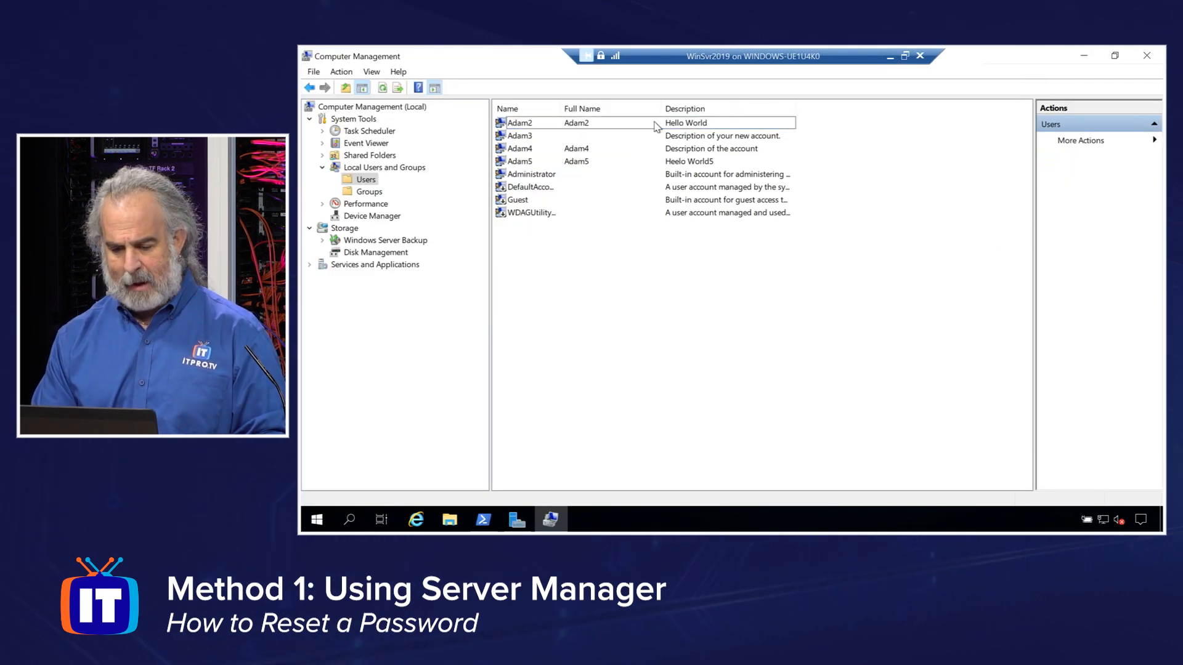
left_click(520, 122)
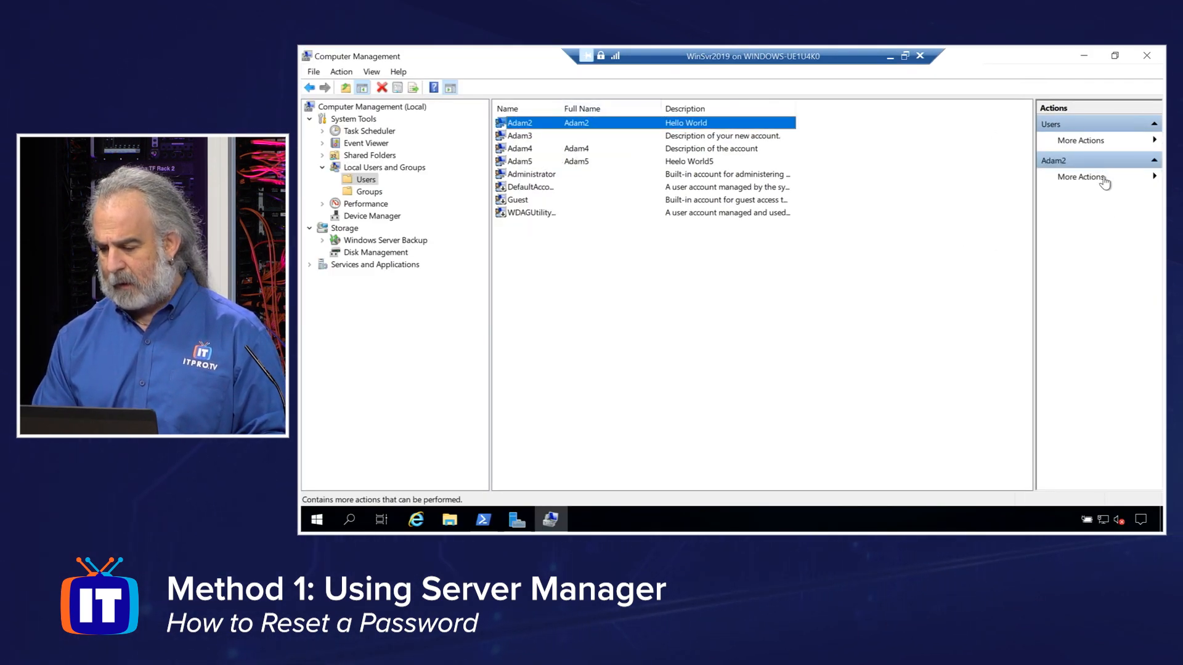
left_click(1082, 177)
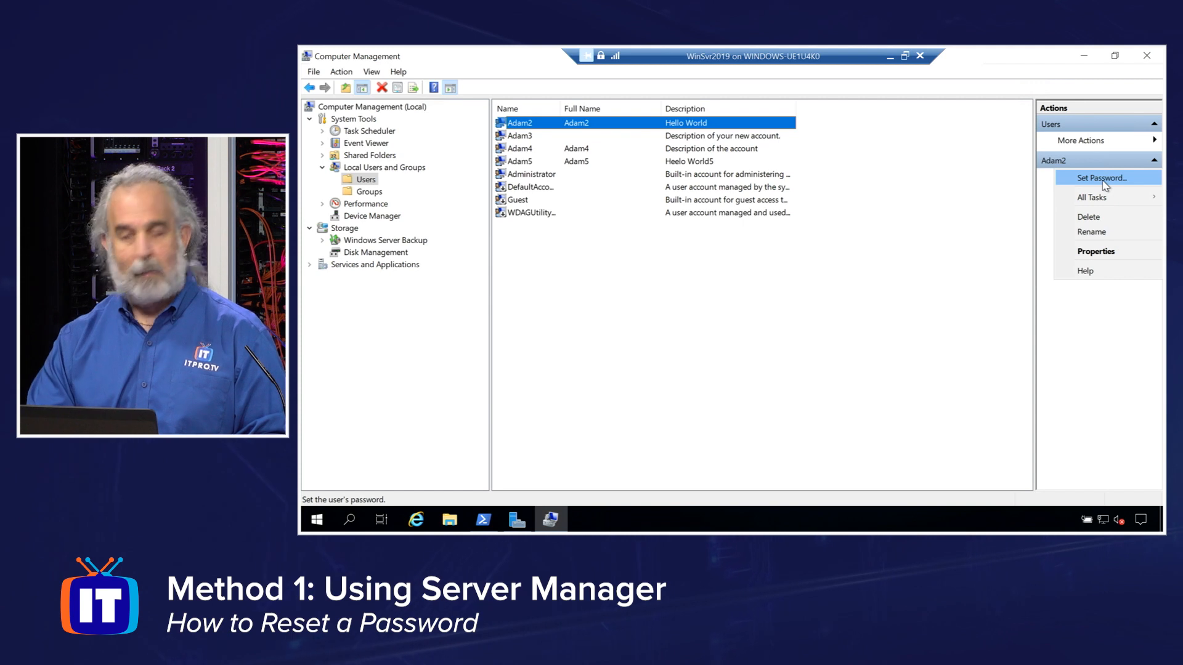
Choose Set Password… for Adam2 to bring up the data-loss warning
left_click(1102, 178)
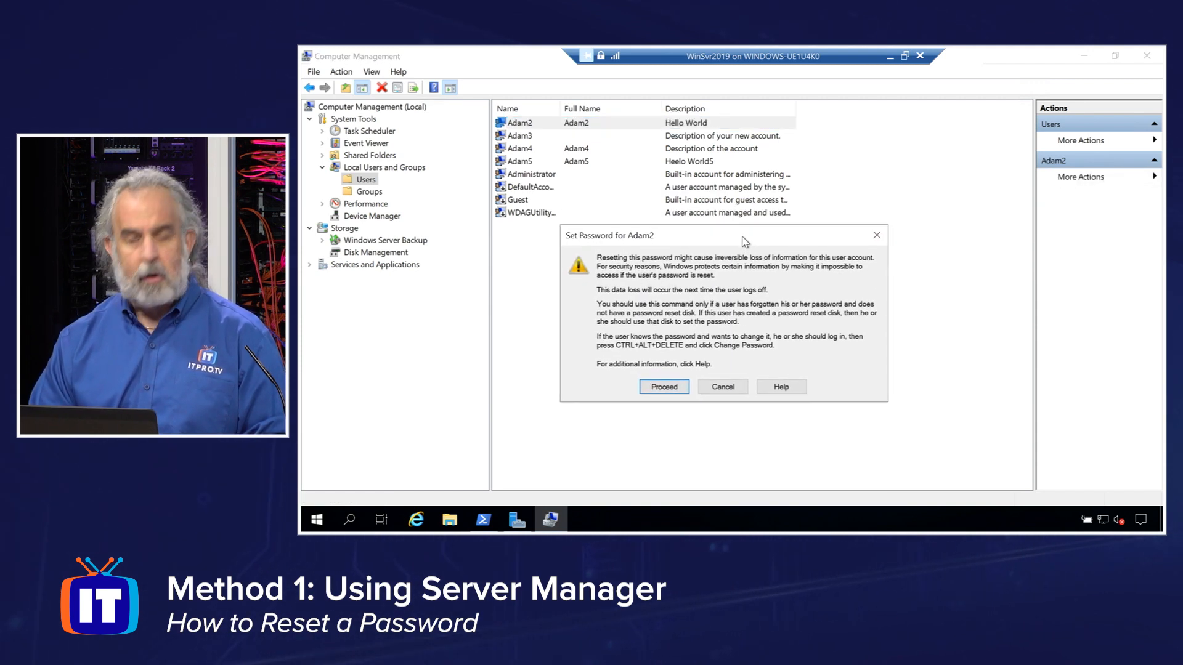
mouse_move(696, 410)
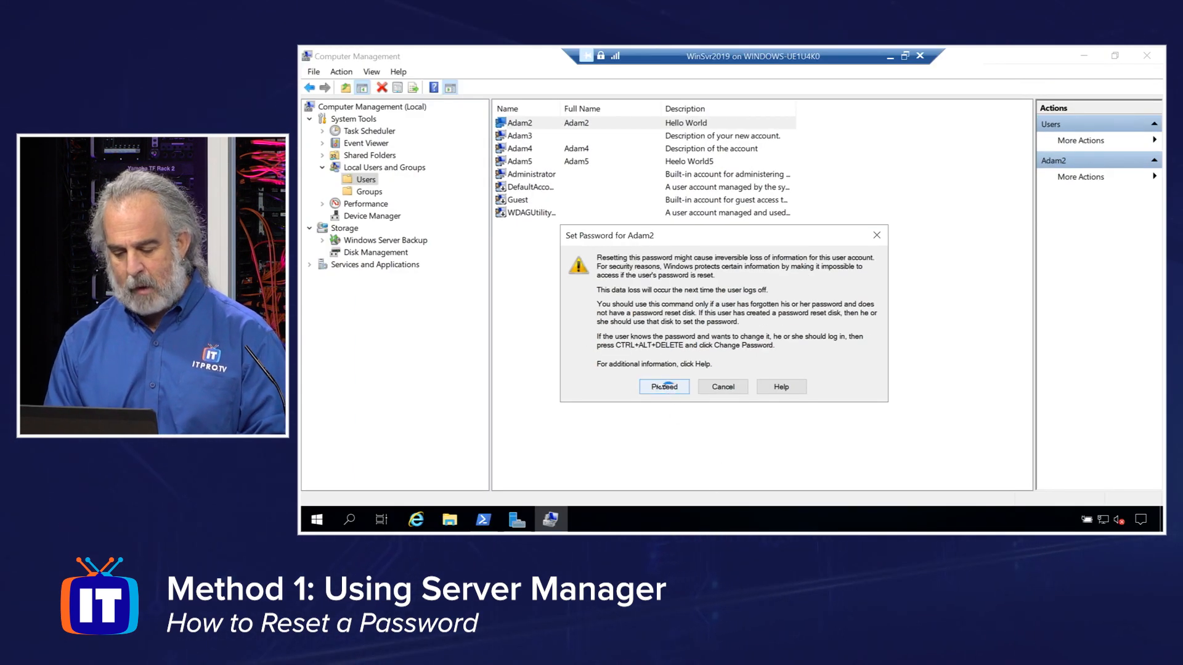
Proceed past the warning, enter and confirm Adam2's new password, and apply it
left_click(663, 386)
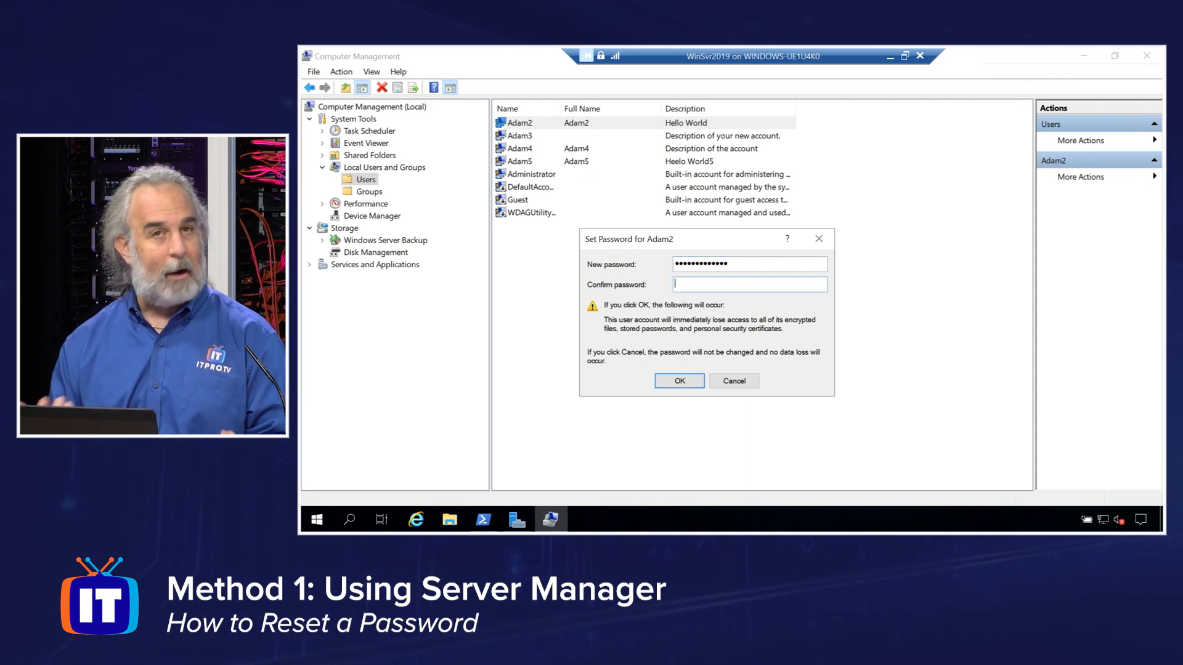
type("•••••")
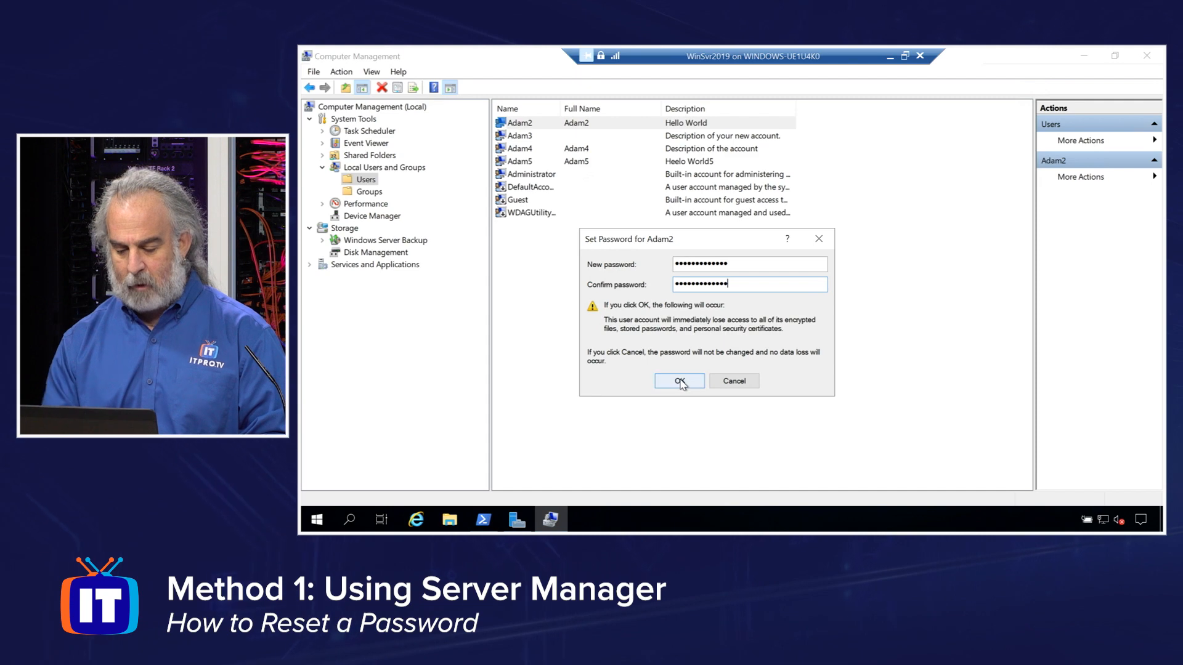
left_click(676, 381)
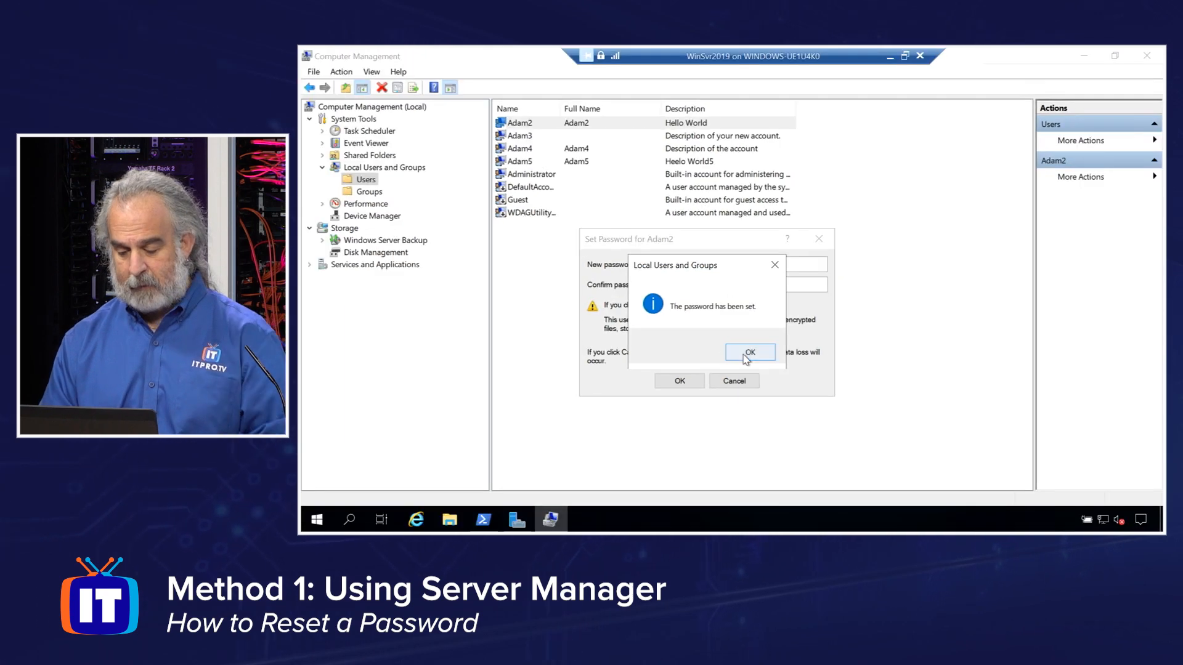
Acknowledge the 'password has been set' message for Adam2
left_click(748, 352)
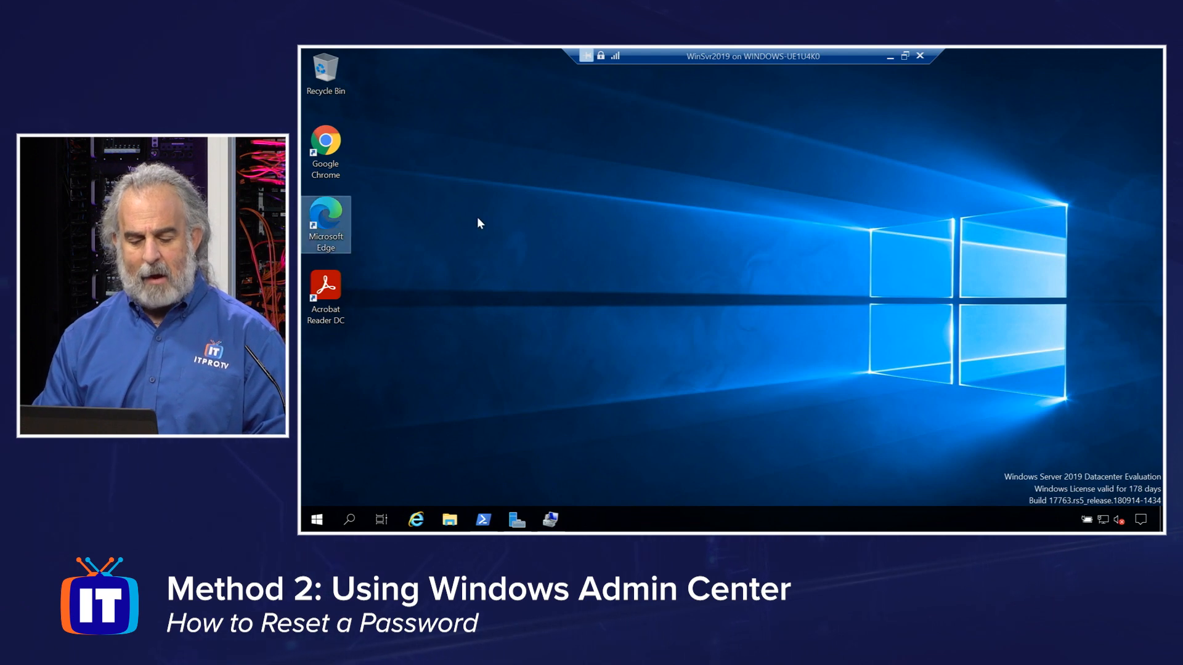
Launch Microsoft Edge from the desktop to reach Windows Admin Center
double_click(325, 225)
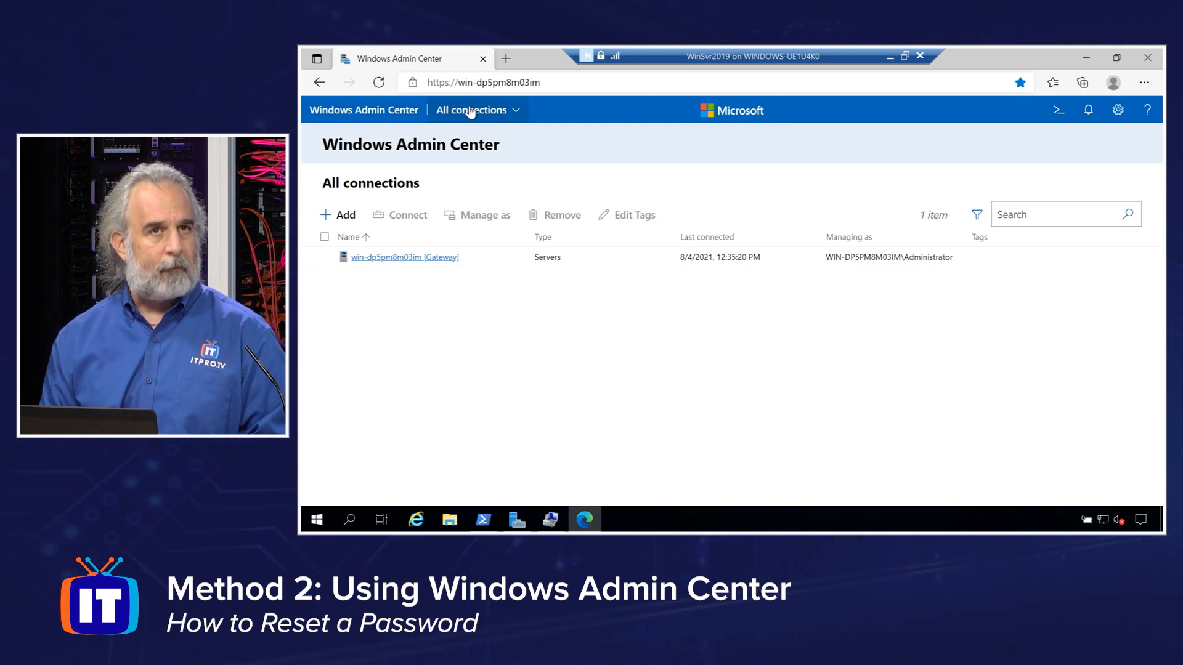
mouse_move(404, 264)
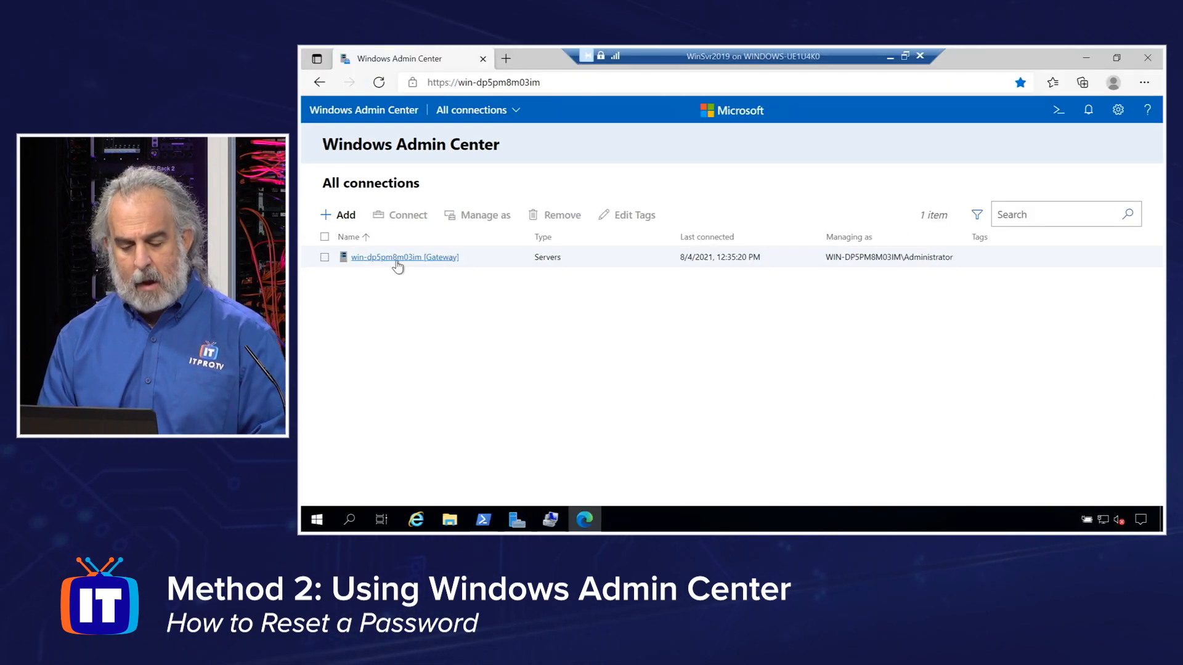
Open the win-dp5pm8m03im gateway overview and scroll the Tools list to Local users & groups
left_click(404, 257)
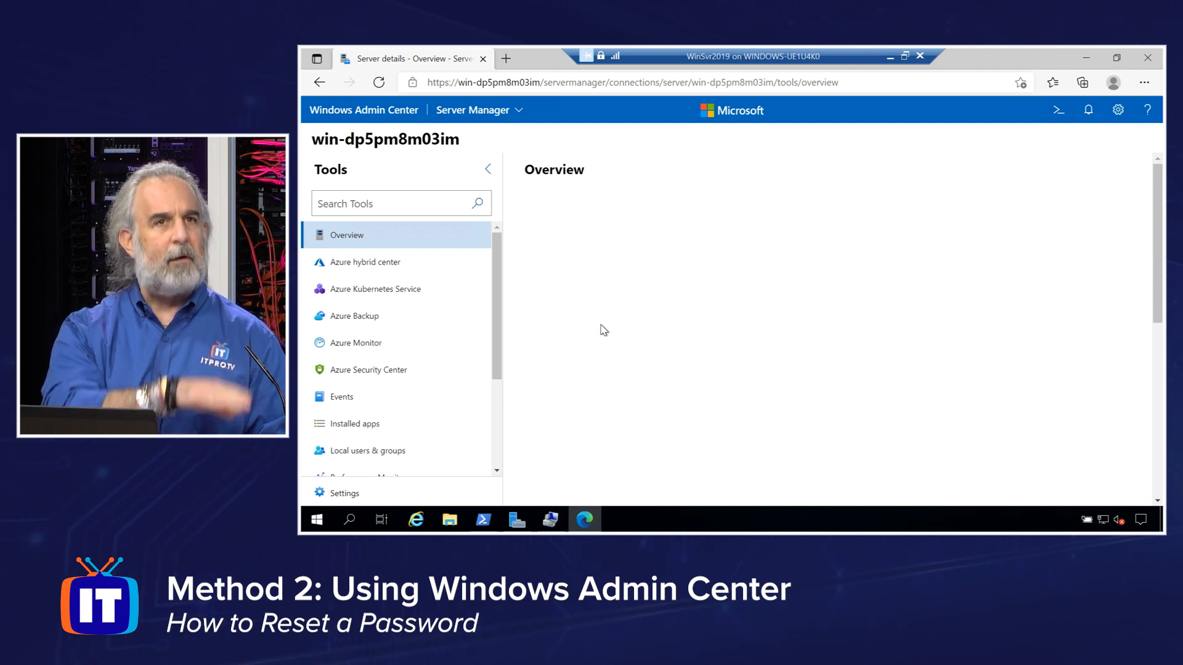
scroll("down", 3)
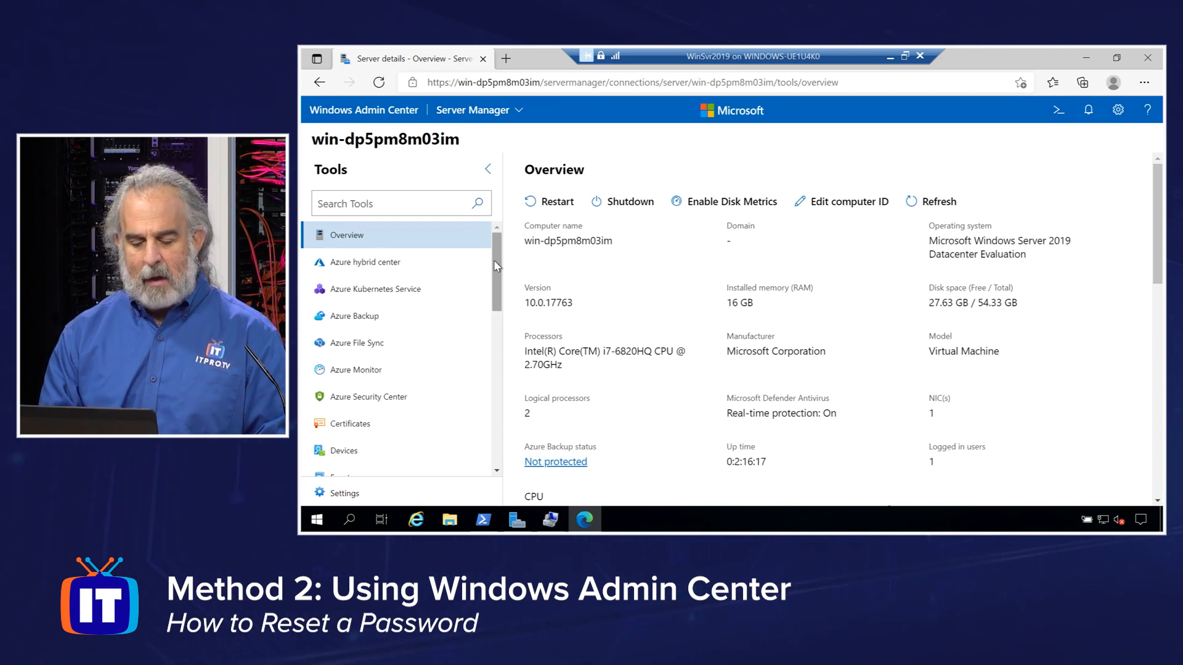
scroll("down", 3)
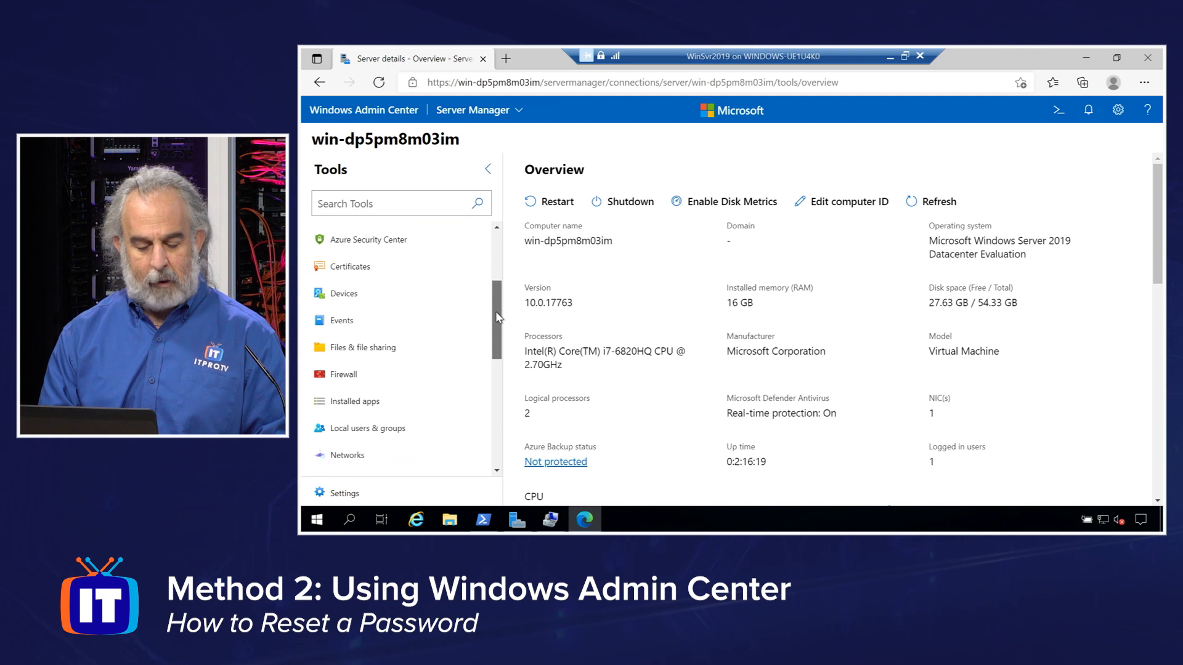
scroll("down", 3)
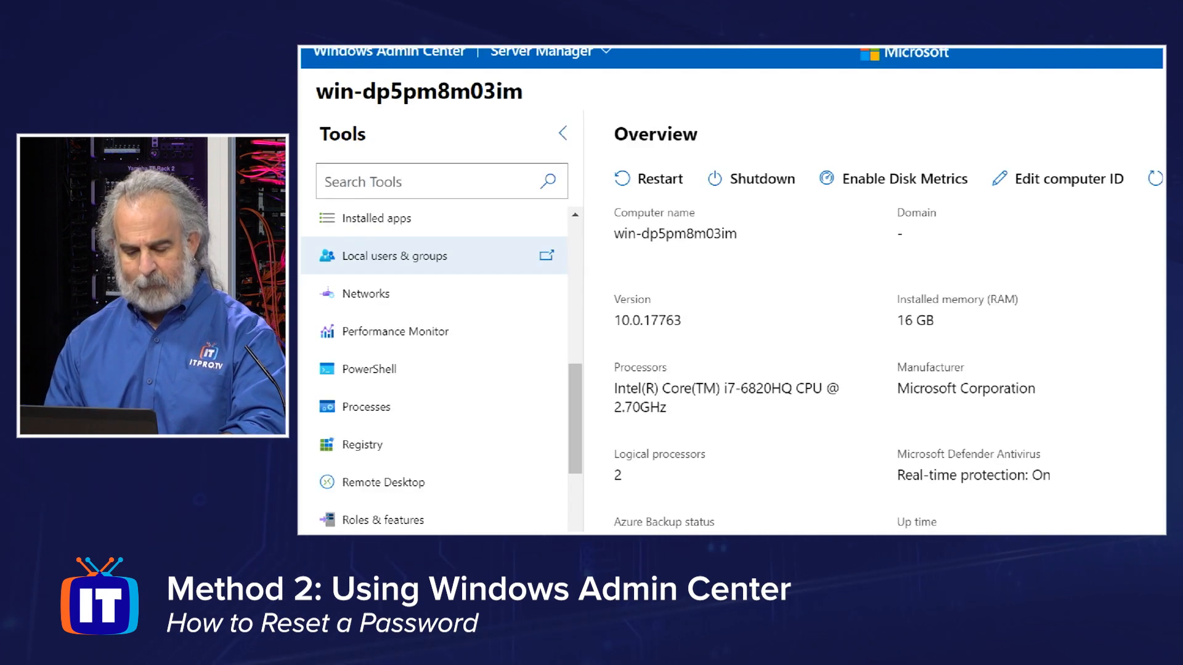
Open Local users & groups, select Adam2, and show its extra actions including Change password
left_click(397, 256)
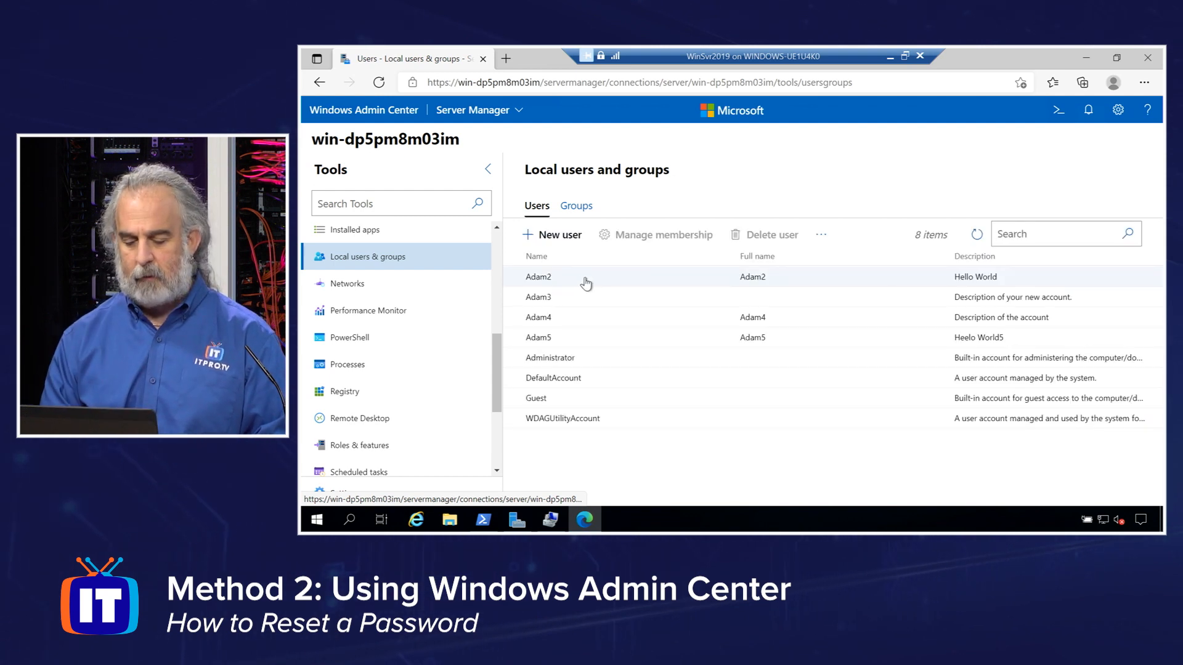
mouse_move(510, 283)
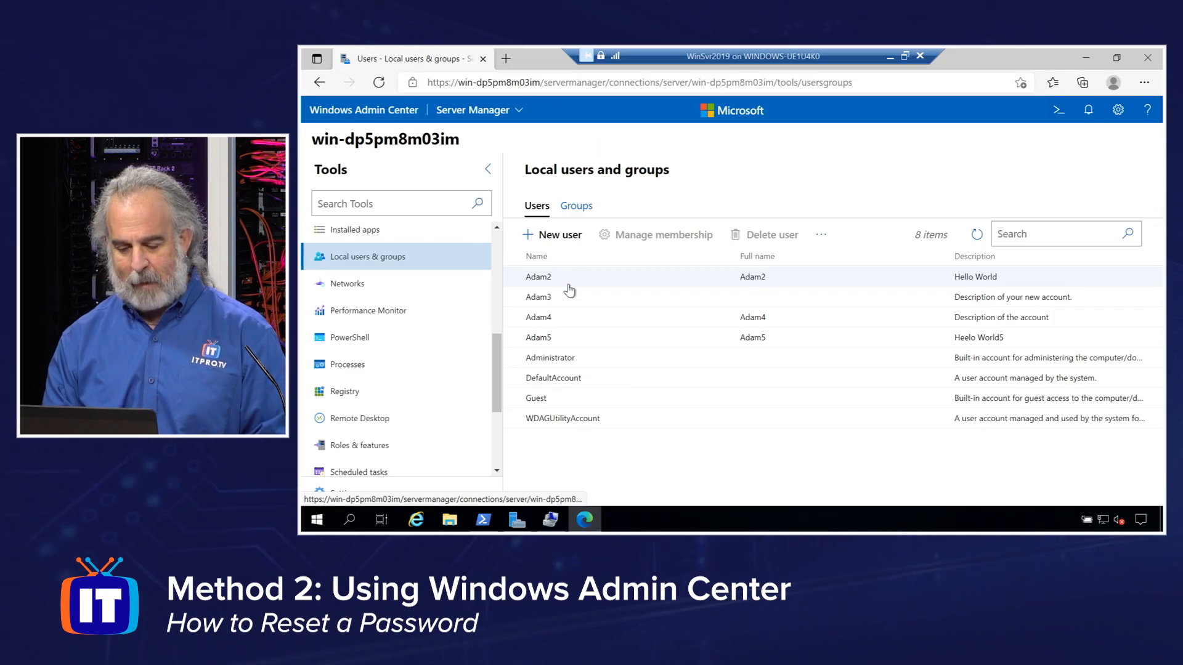
left_click(539, 276)
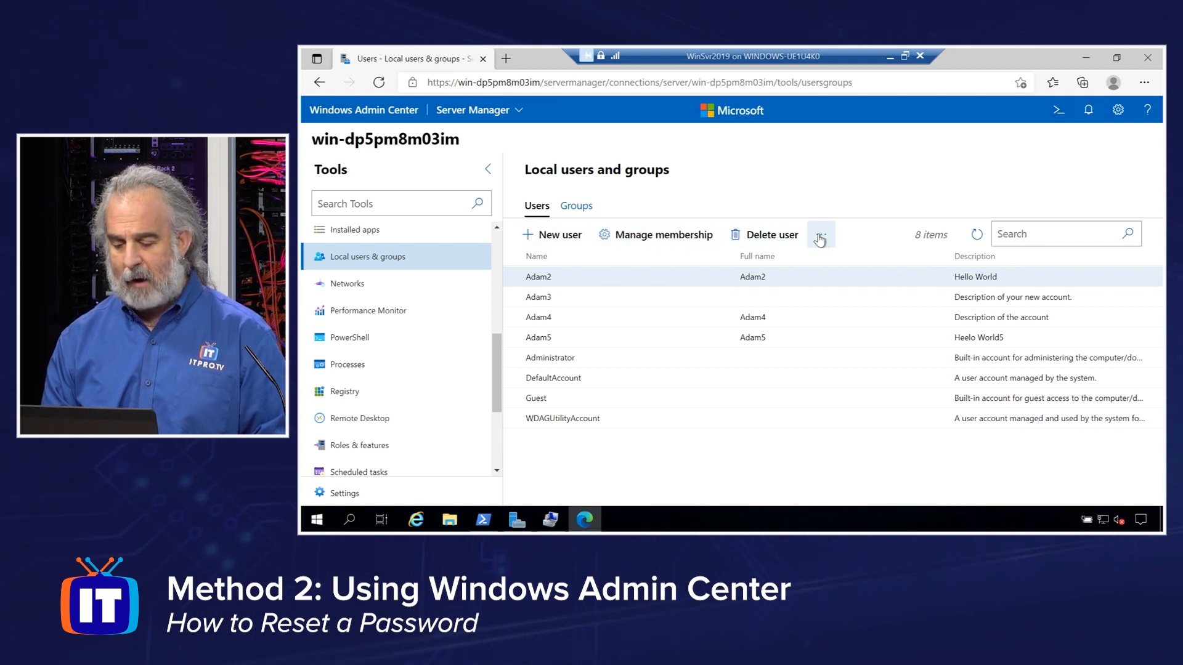
left_click(821, 235)
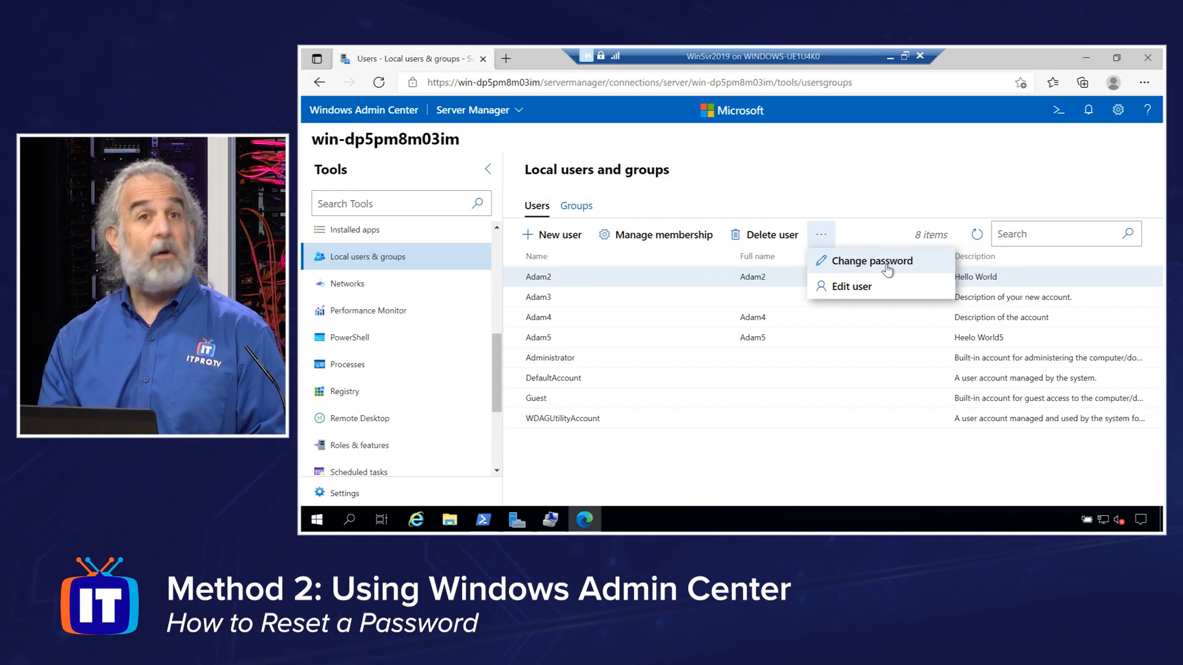
Open Adam2's Change password panel from the ellipsis menu and scroll to its fields
left_click(871, 260)
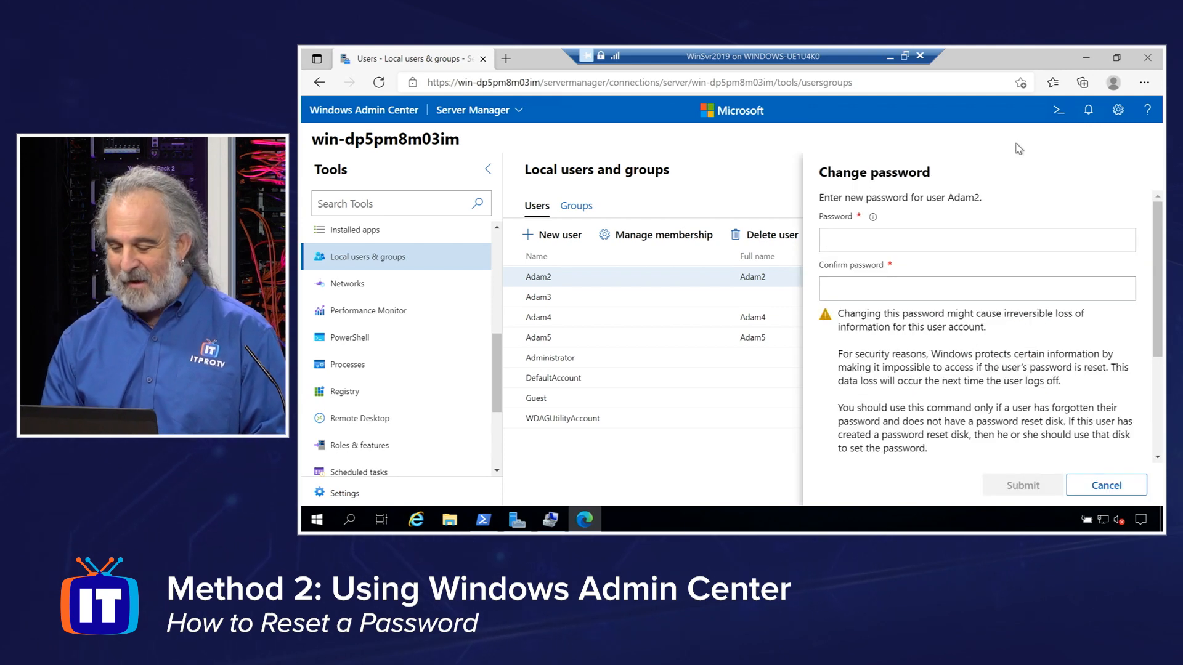
mouse_move(1154, 333)
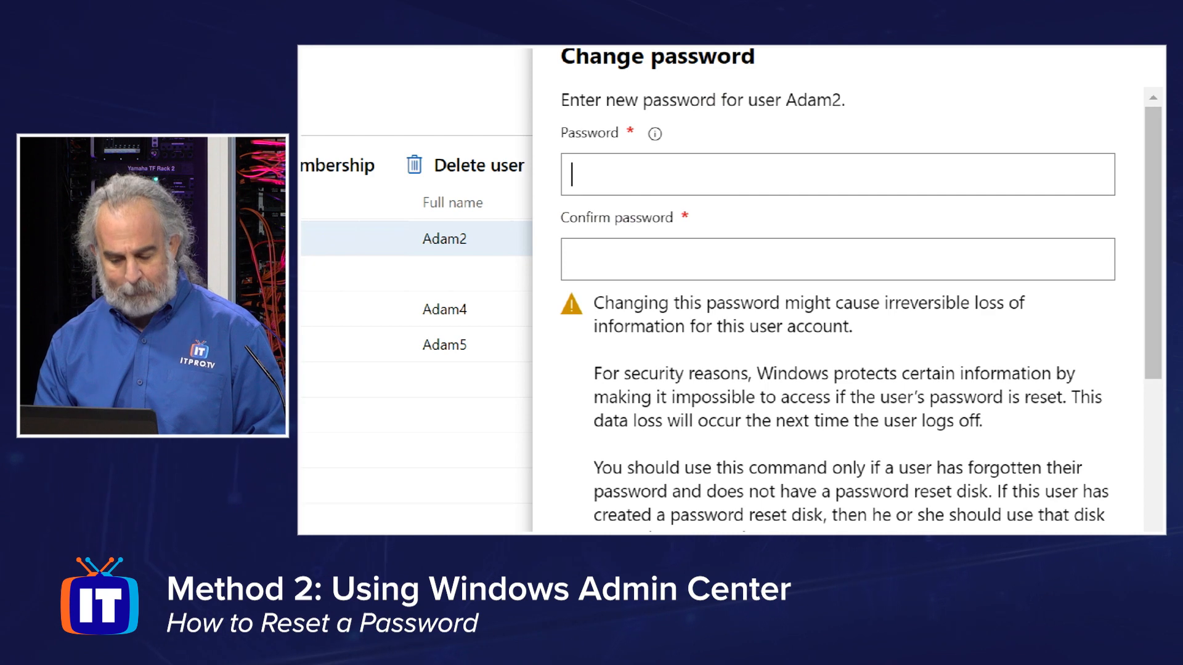
scroll("down", 3)
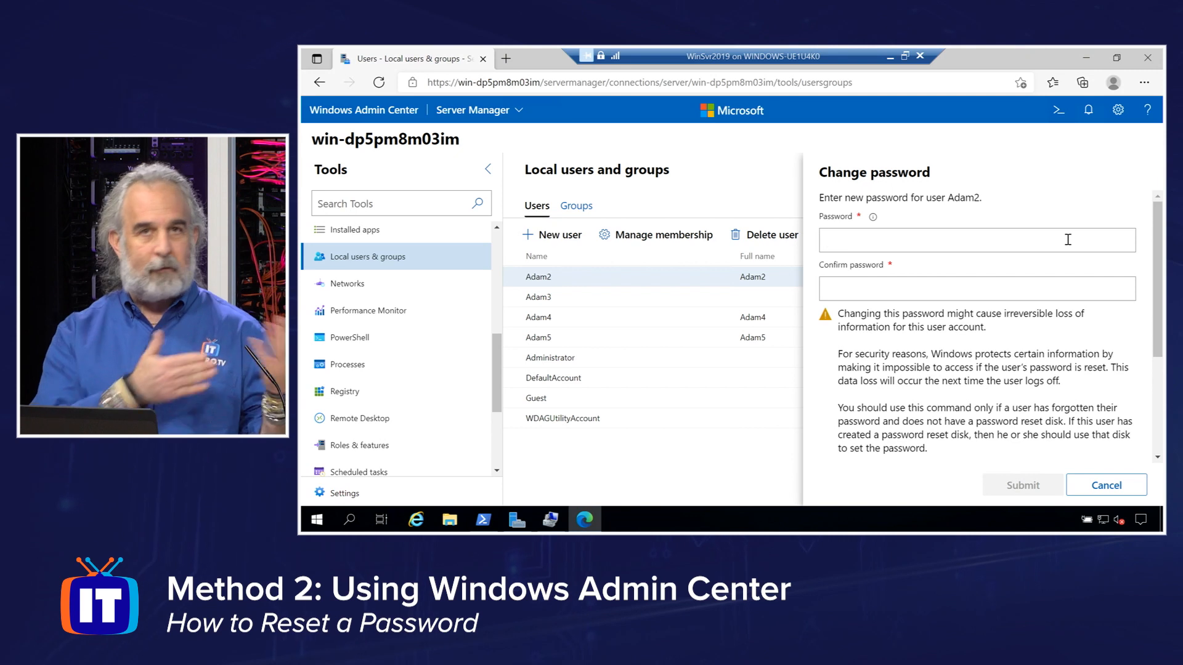
Enter Adam2's new password in both the Password and Confirm password boxes
left_click(975, 240)
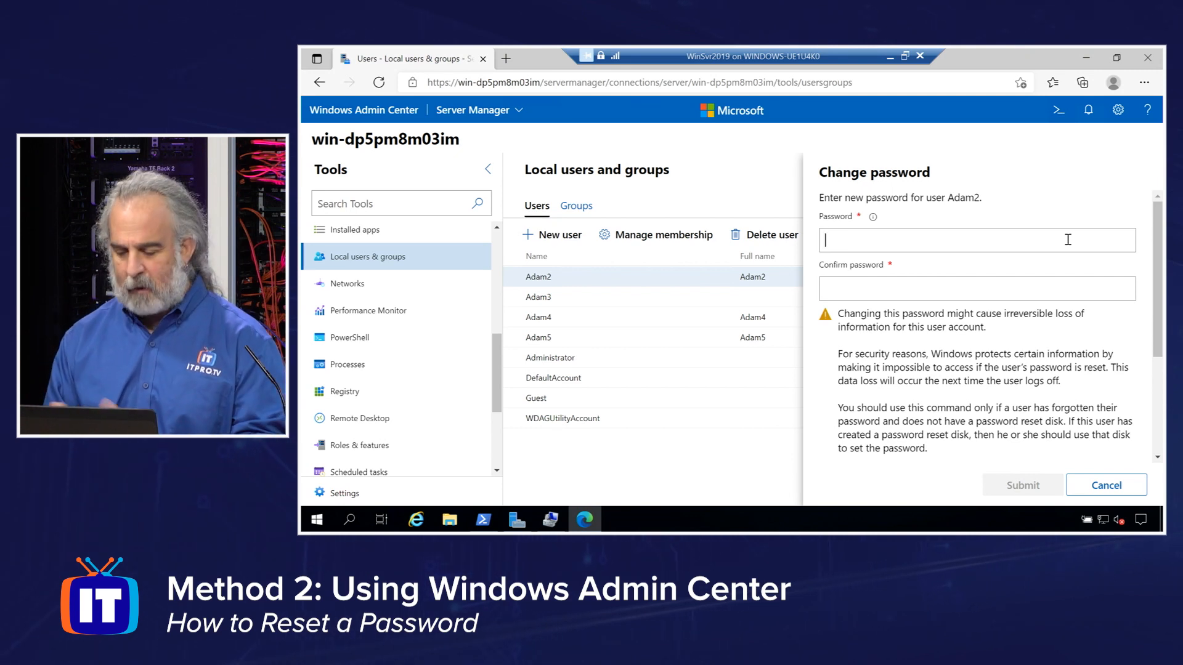
type("*")
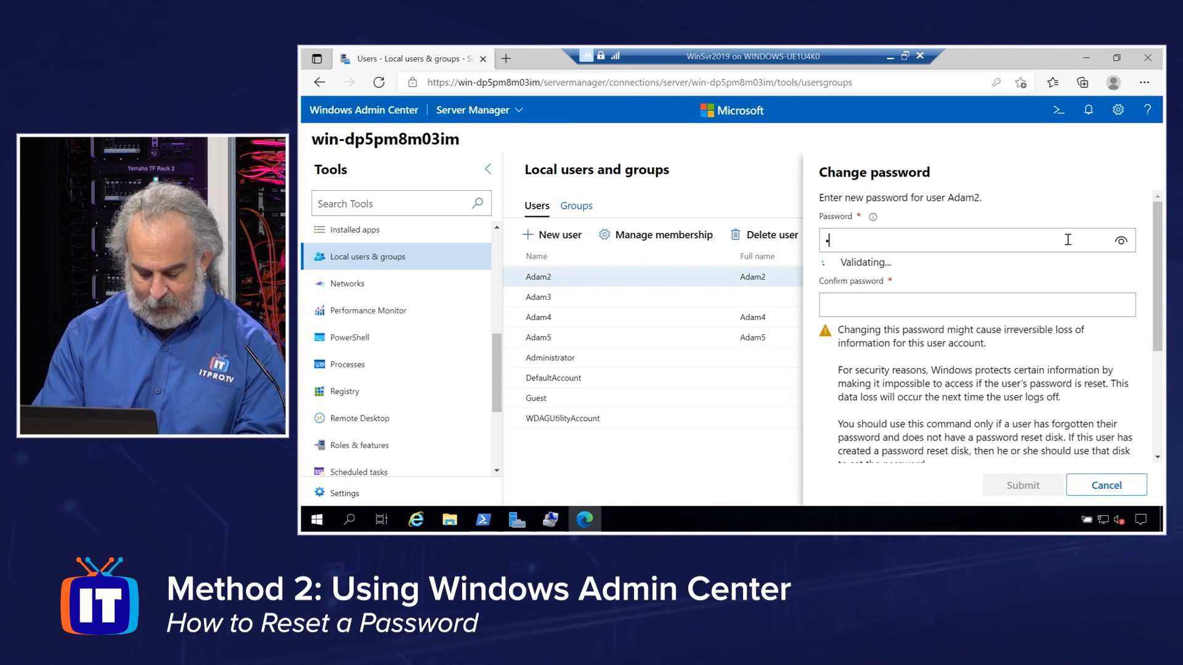
type("password")
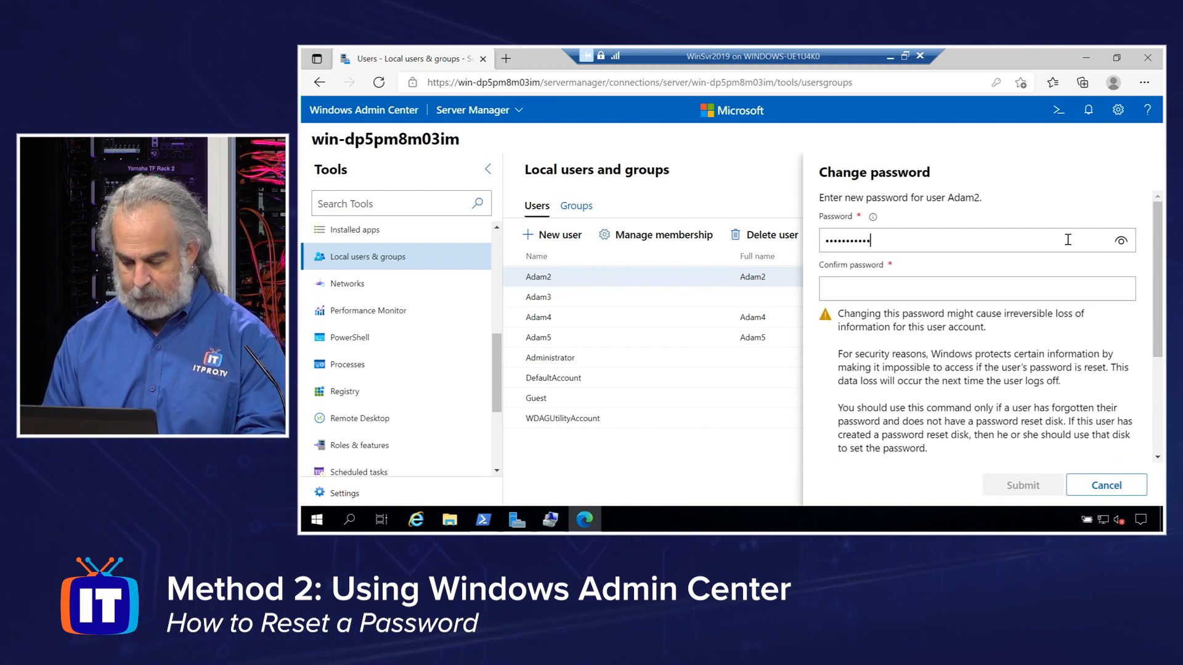
type("••")
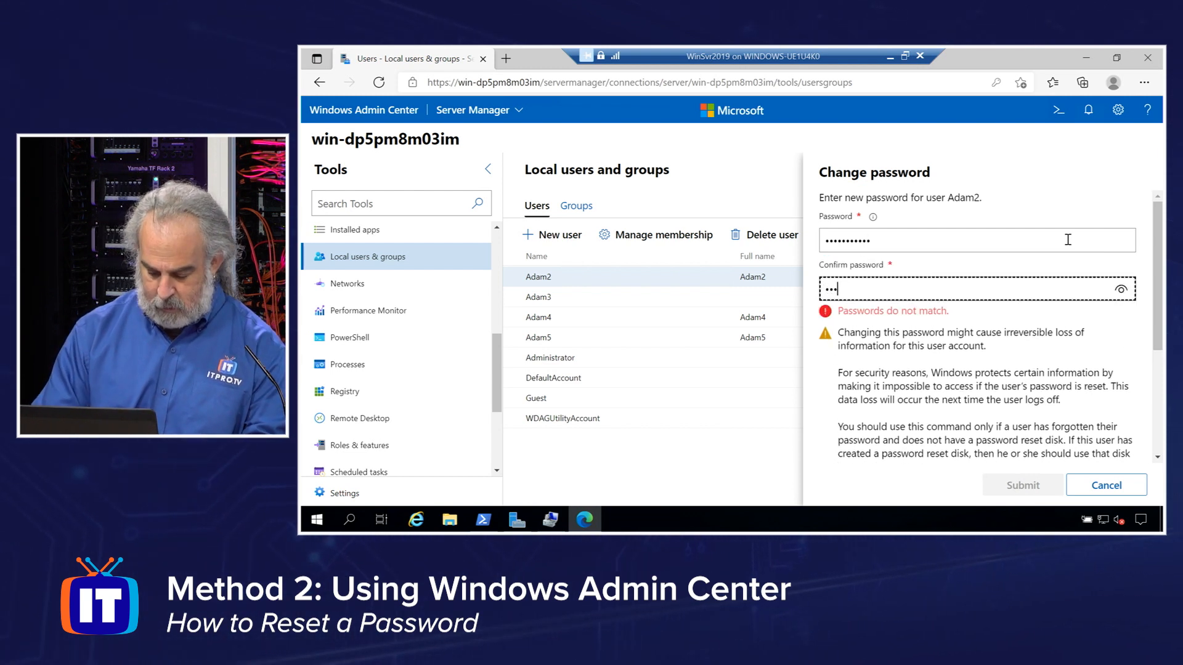
type("••••")
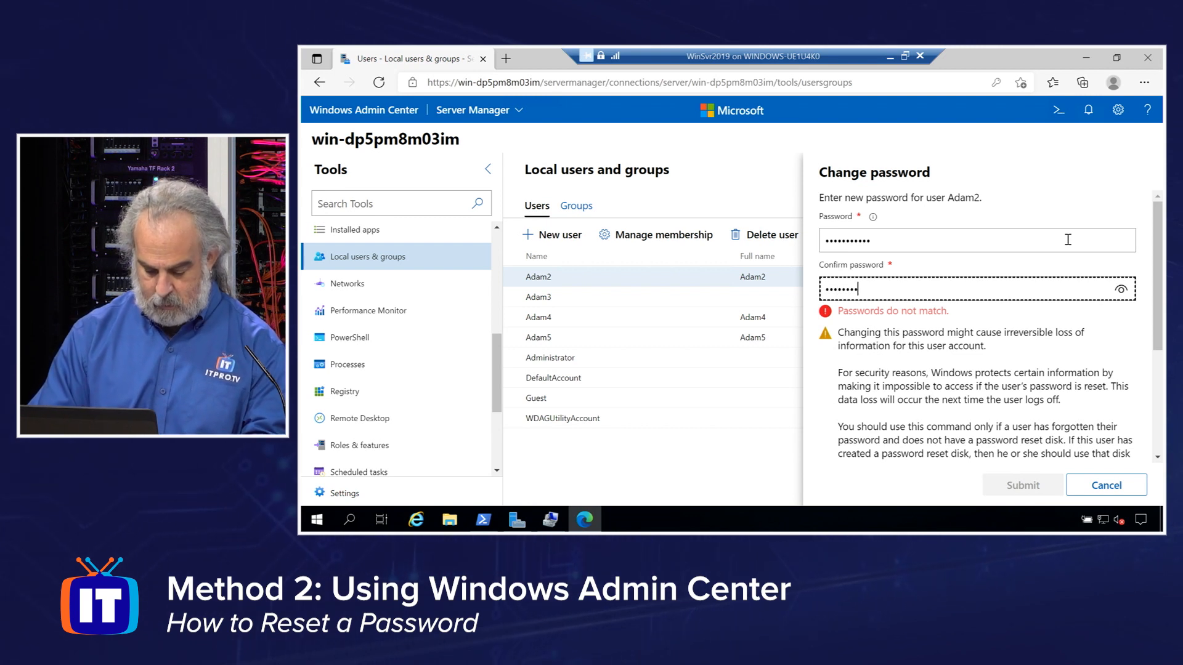
type("x")
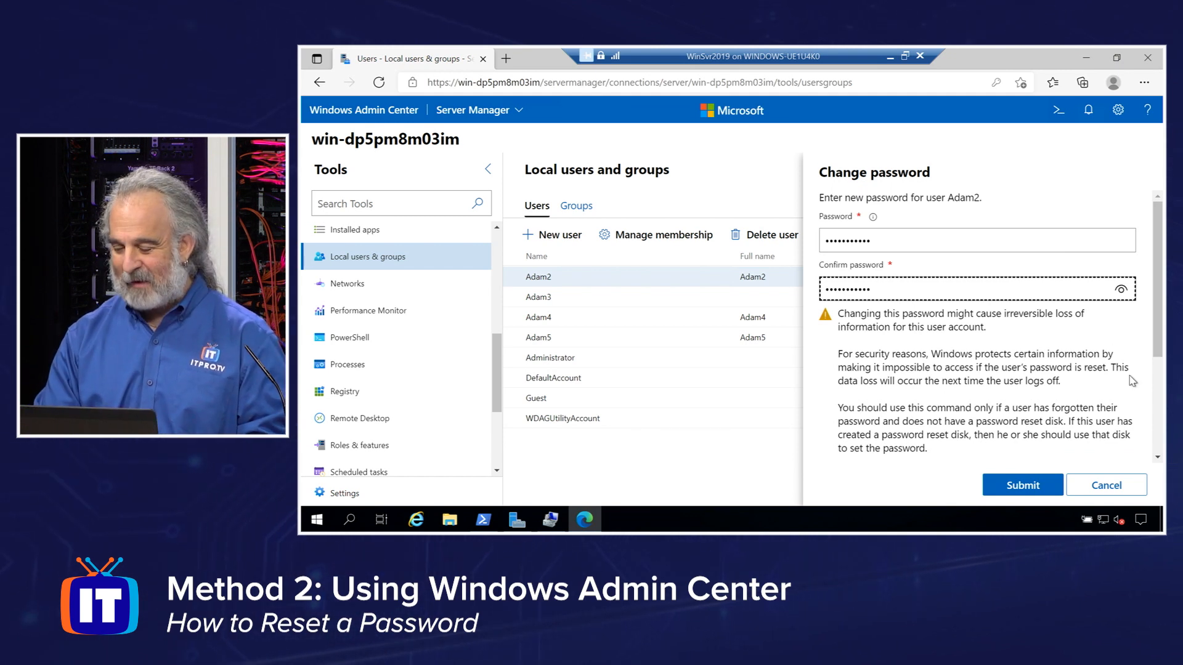
Submit Adam2's new password and close the 'updated successfully' notification
left_click(1023, 485)
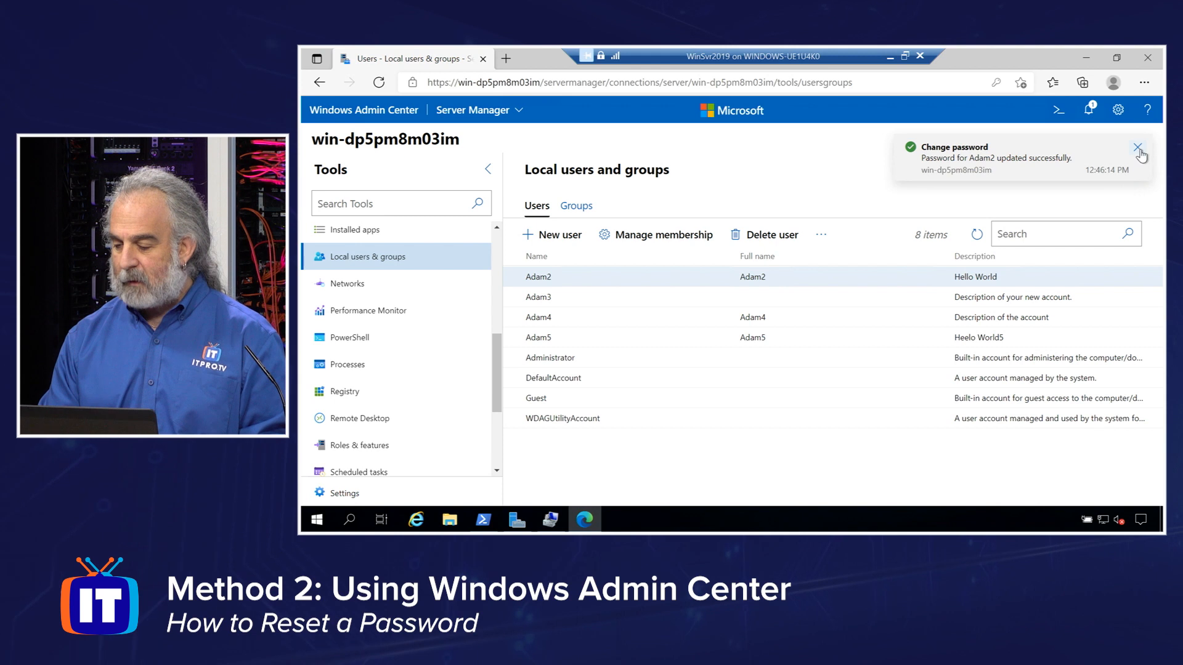
left_click(1140, 151)
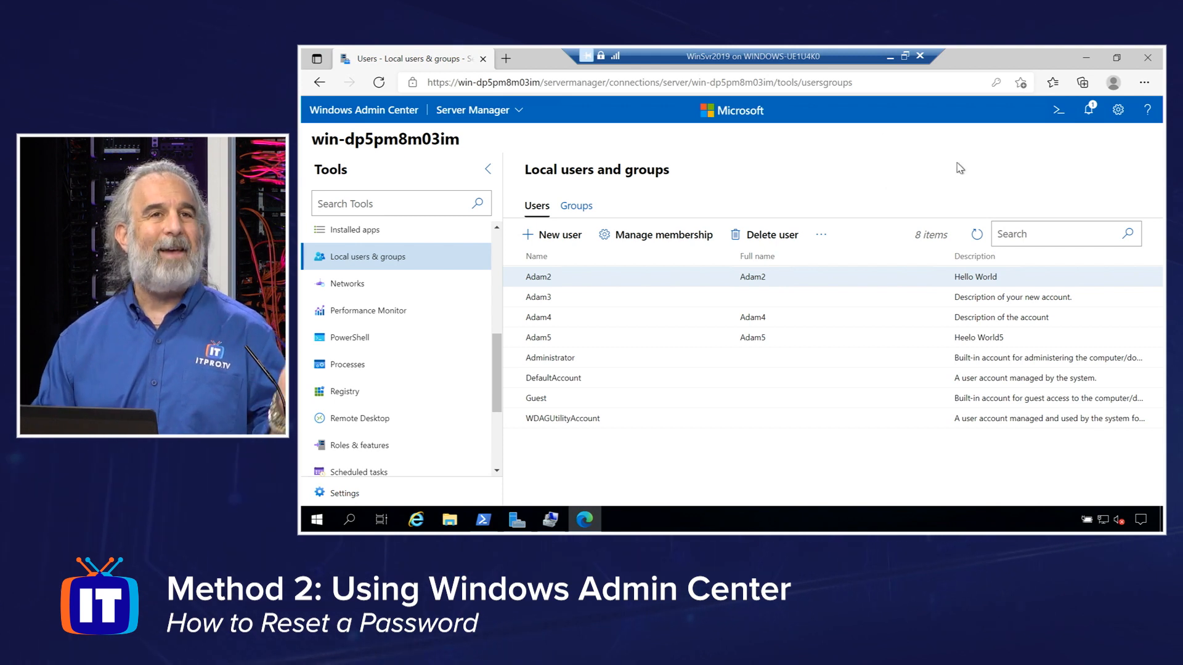